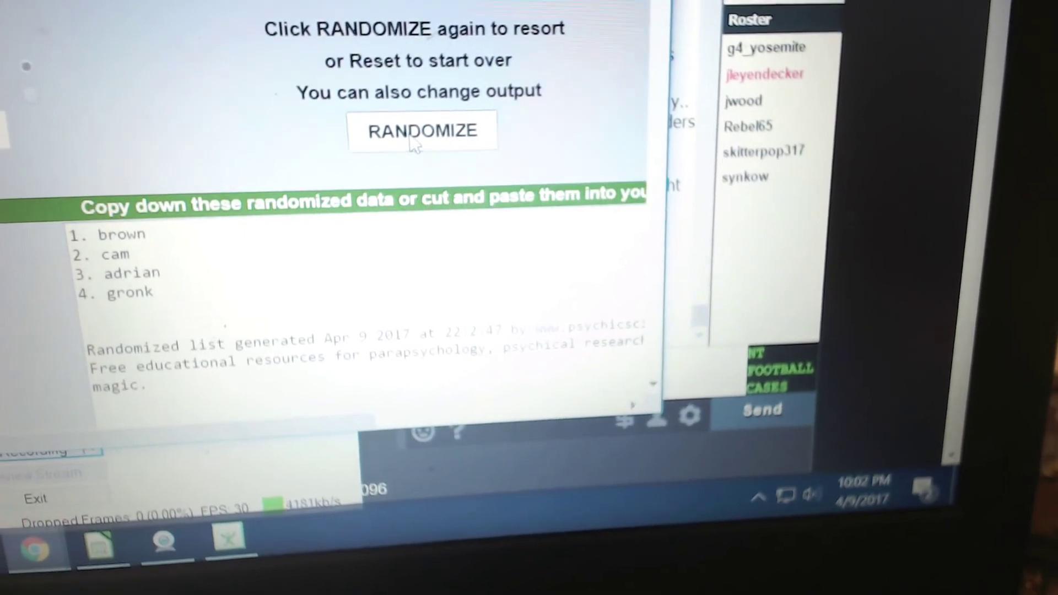
Randomize the list again, giving the order gronk, cam, adrian, brown.
{"action": "left_click", "coordinate": [417, 140]}
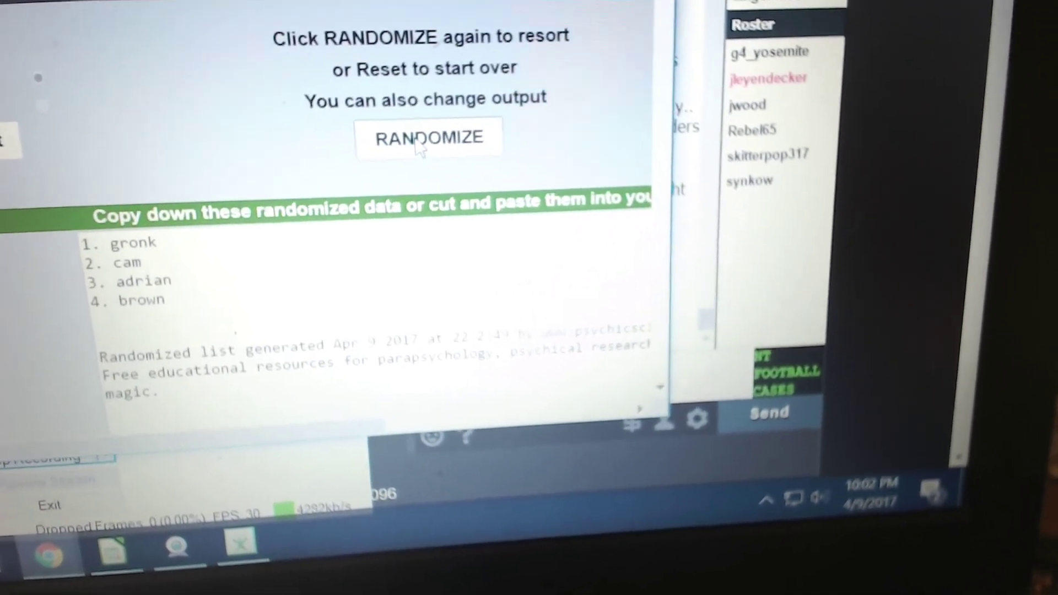